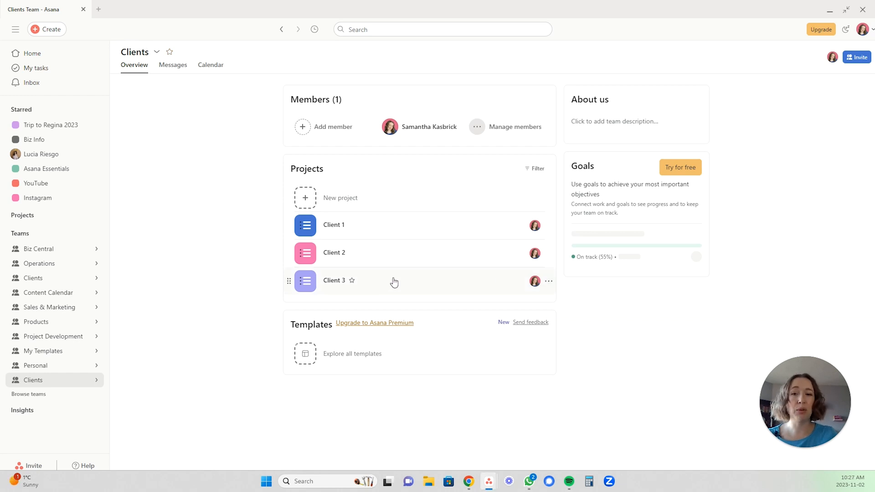
mouse_move(398, 284)
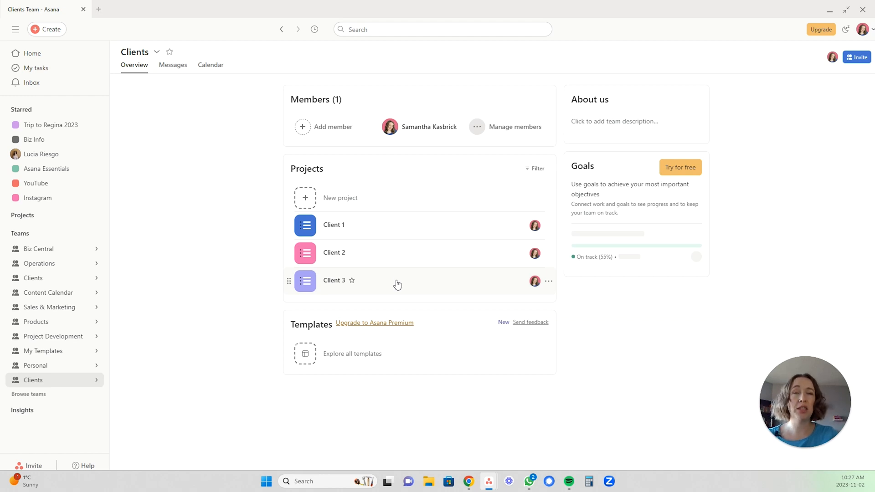
Open the Client 3 project from the Clients team Projects list
left_click(333, 280)
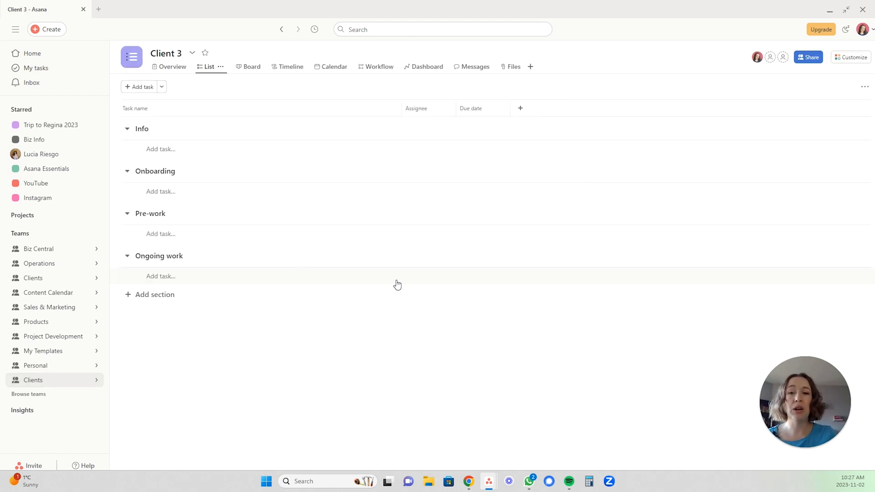
mouse_move(273, 321)
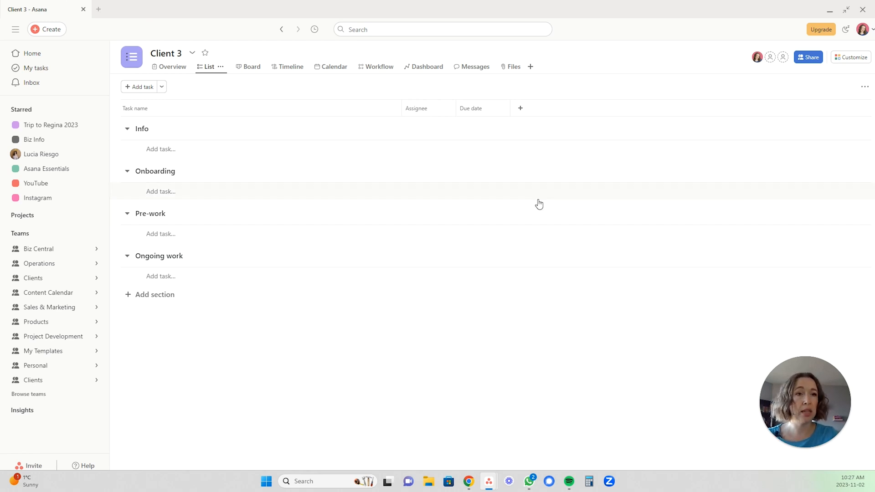
Show the account and workspace options from the profile avatar
left_click(863, 30)
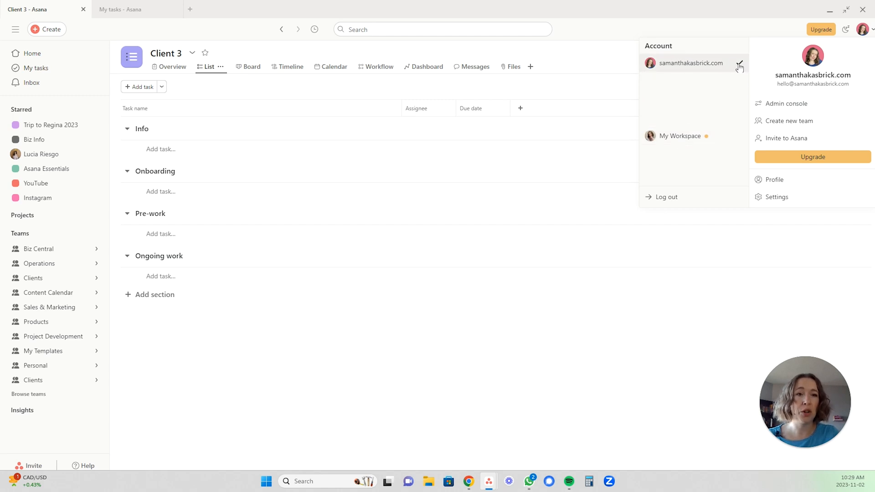
mouse_move(704, 67)
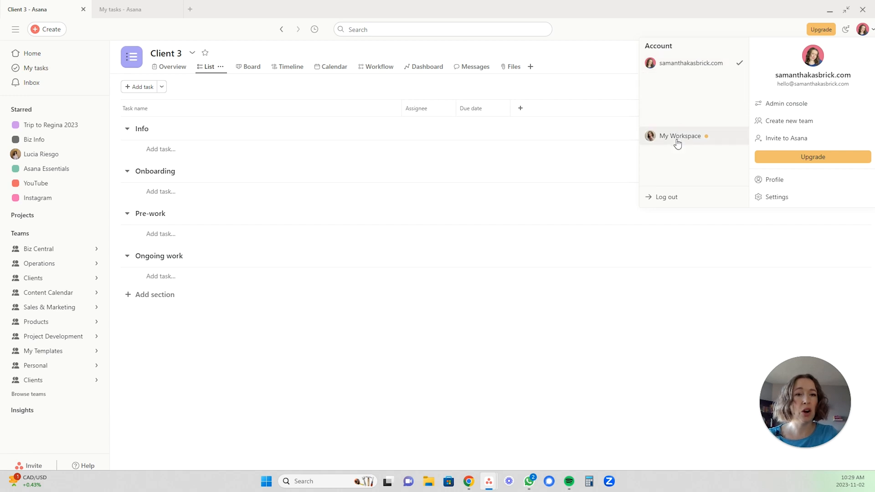
mouse_move(673, 132)
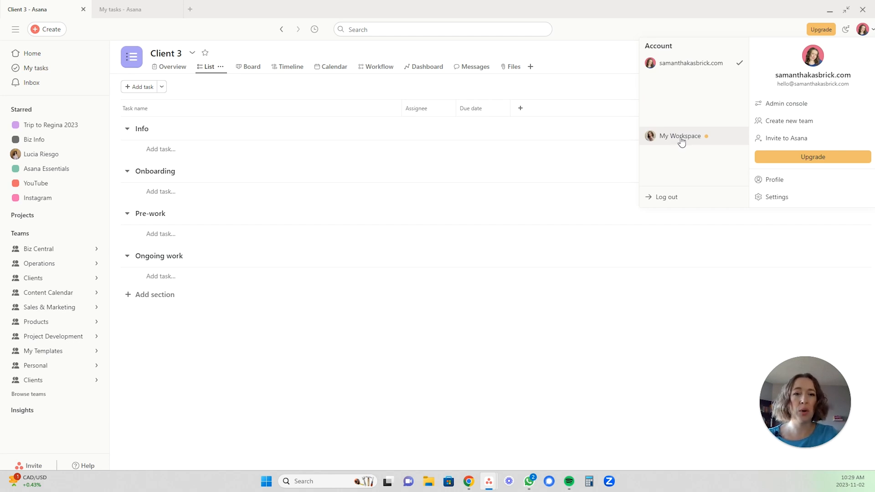
mouse_move(692, 143)
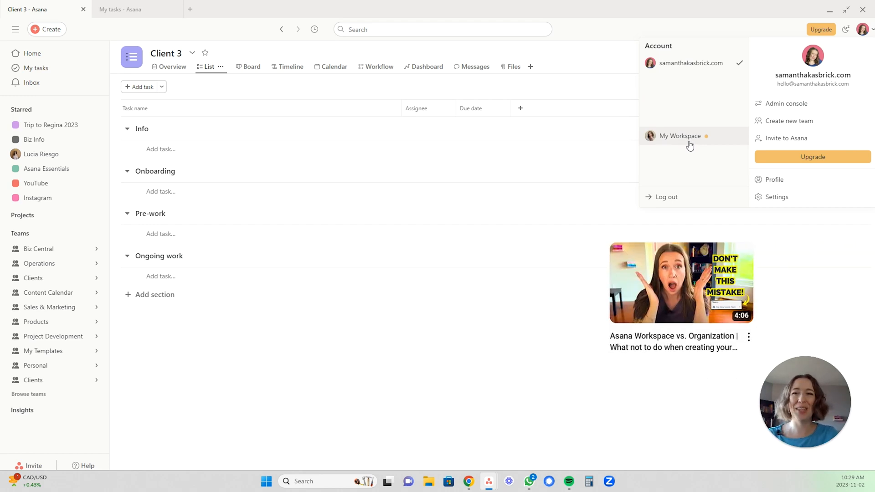
mouse_move(132, 10)
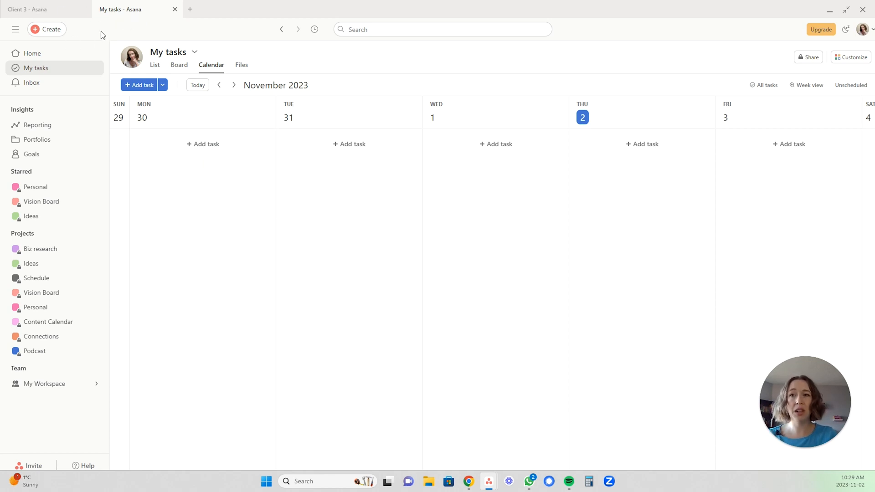
mouse_move(250, 272)
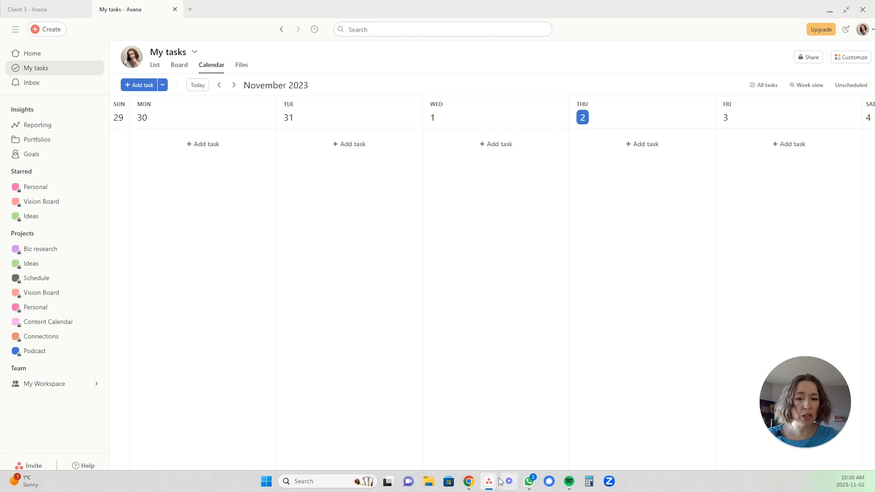
mouse_move(413, 280)
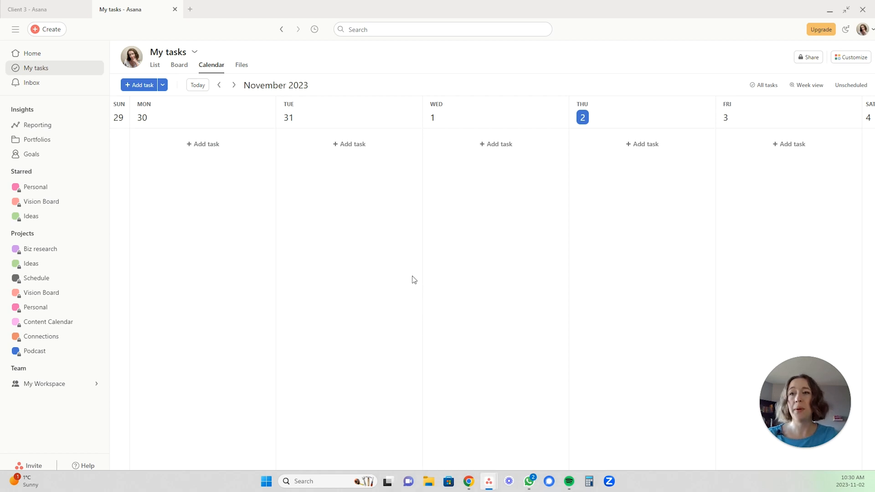
mouse_move(124, 30)
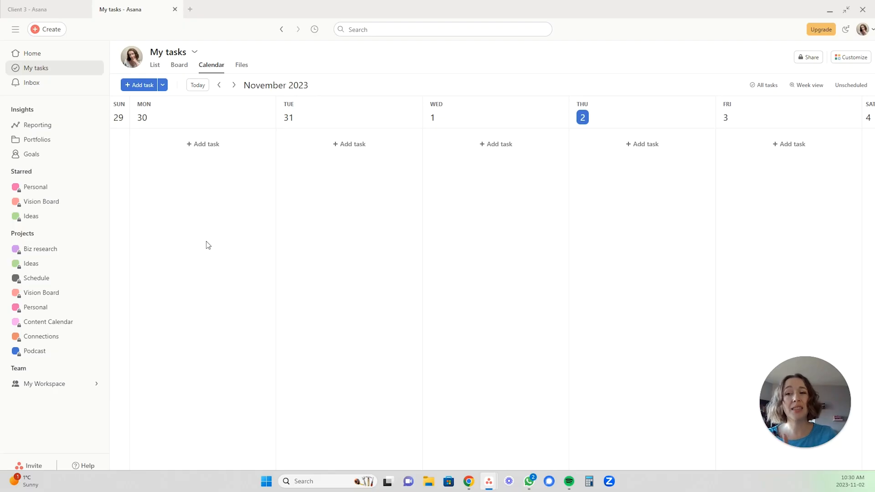
mouse_move(106, 164)
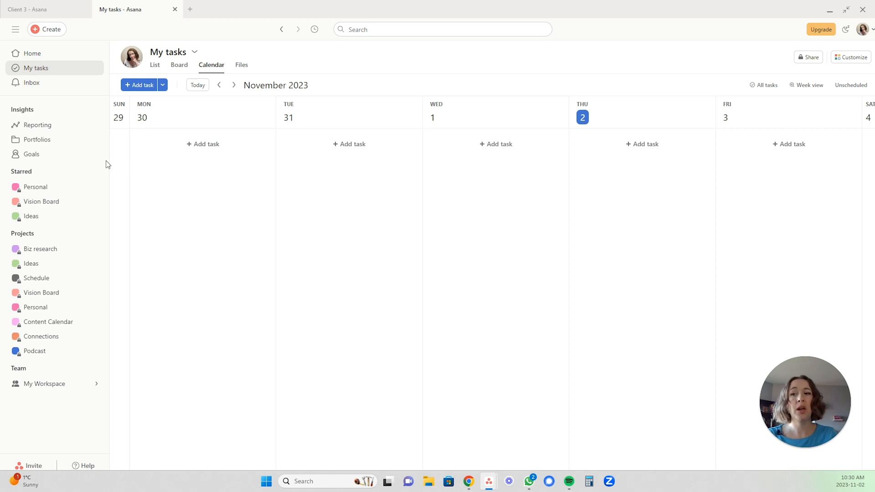
Open the Personal sidebar project in a new browser tab
right_click(35, 186)
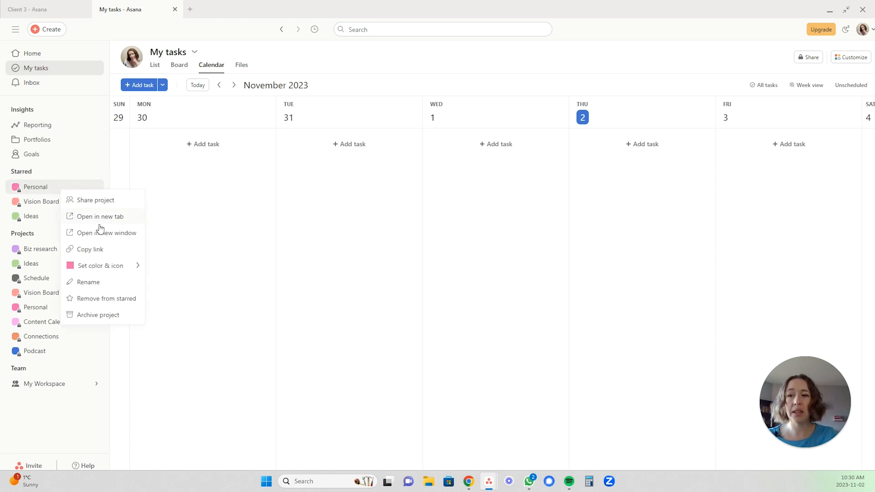
mouse_move(102, 237)
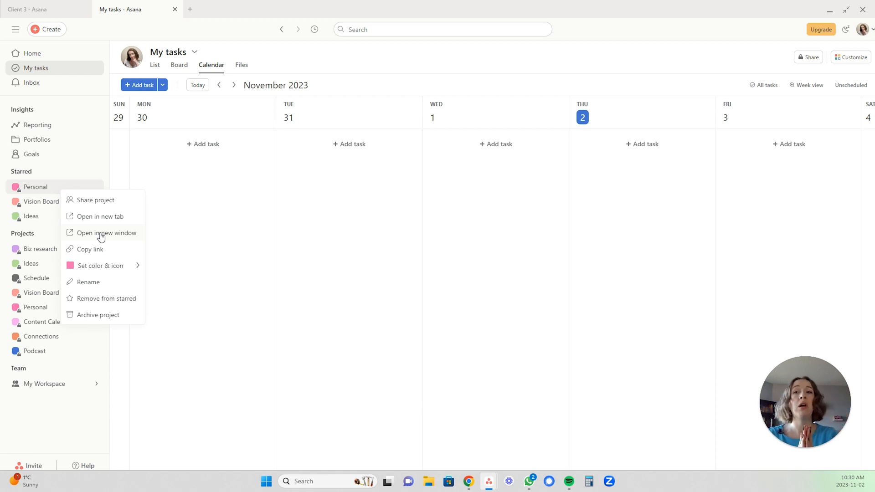
left_click(100, 265)
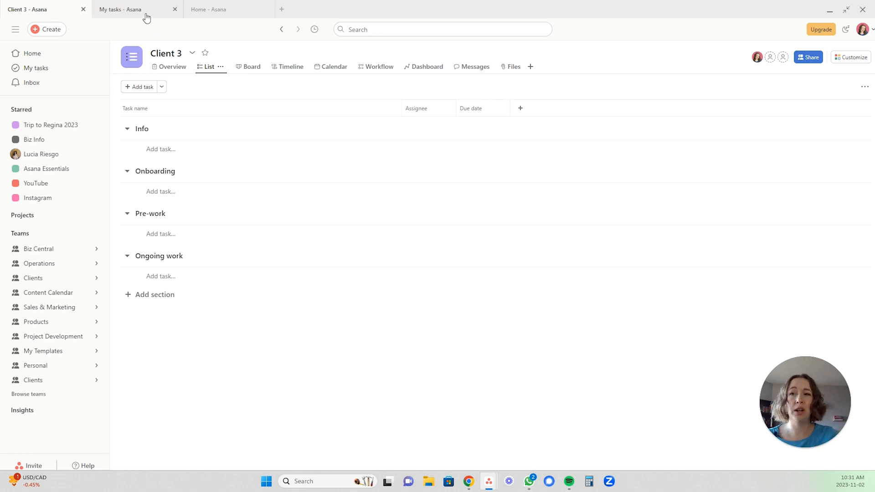
Check the My Workspace tasks tab, then return to the Client 3 project tab
left_click(128, 10)
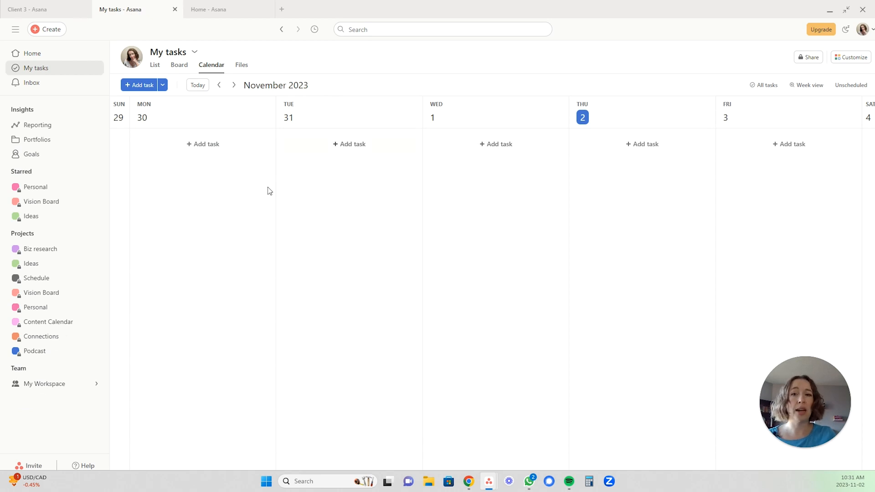
mouse_move(484, 296)
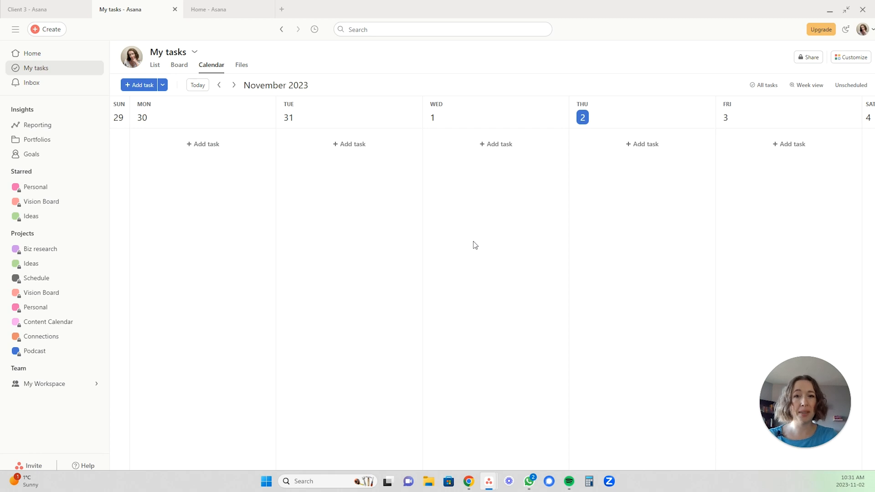
left_click(44, 9)
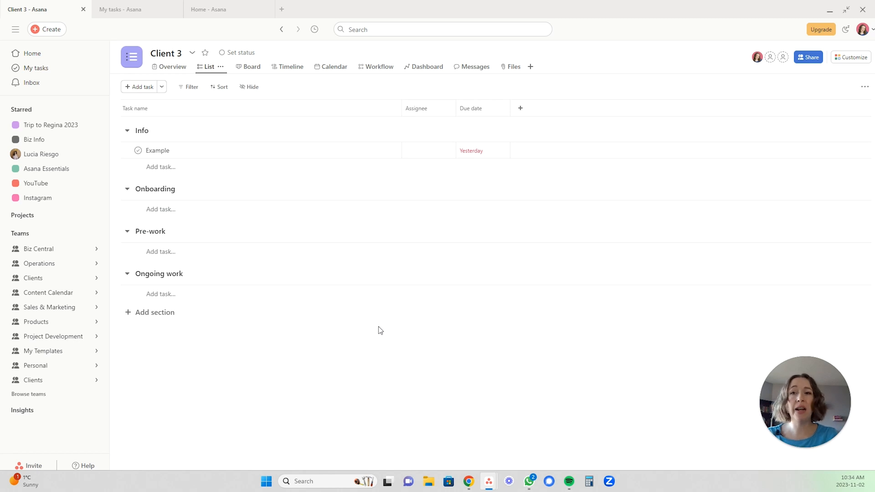
mouse_move(358, 343)
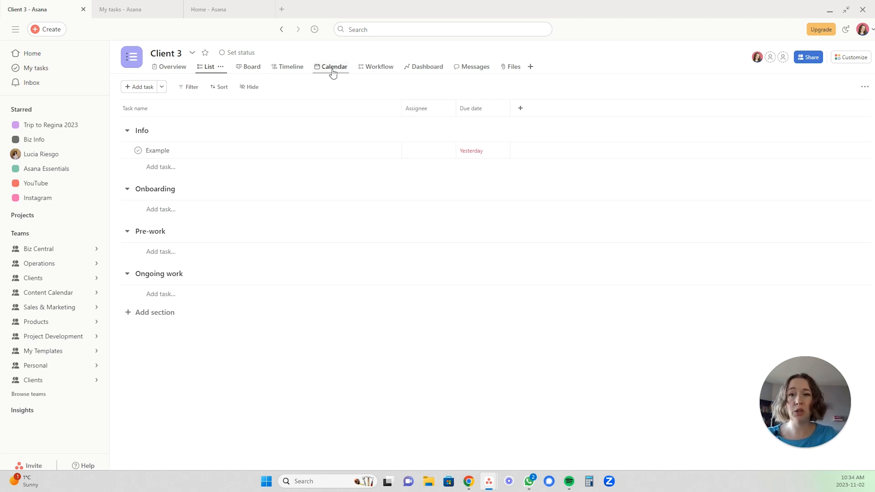
Switch Client 3 to Calendar view, showing Example on November 1, 2023
left_click(334, 66)
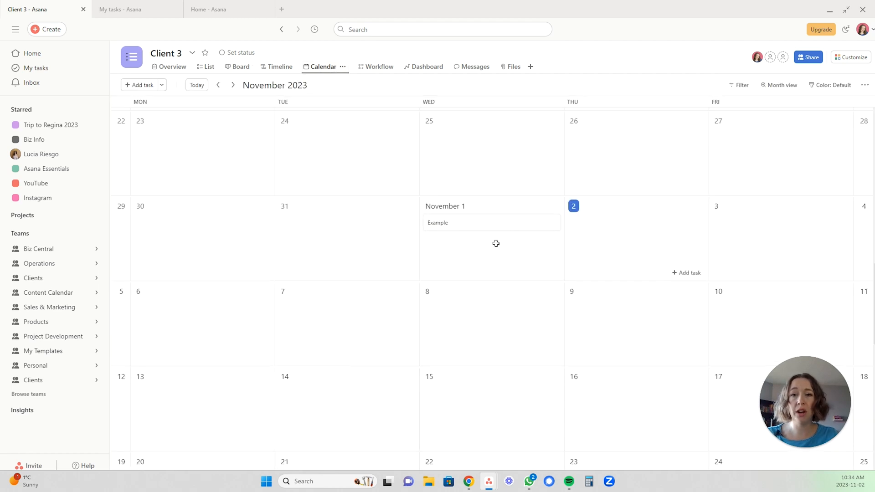
mouse_move(221, 145)
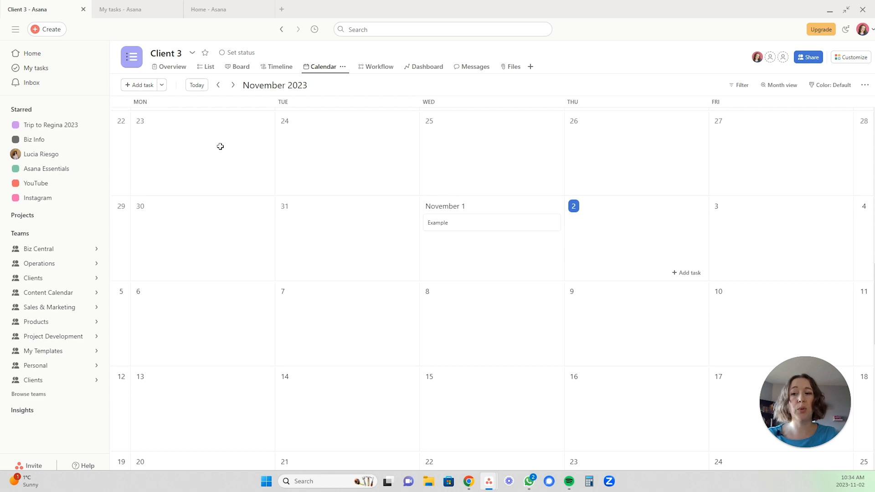
mouse_move(33, 383)
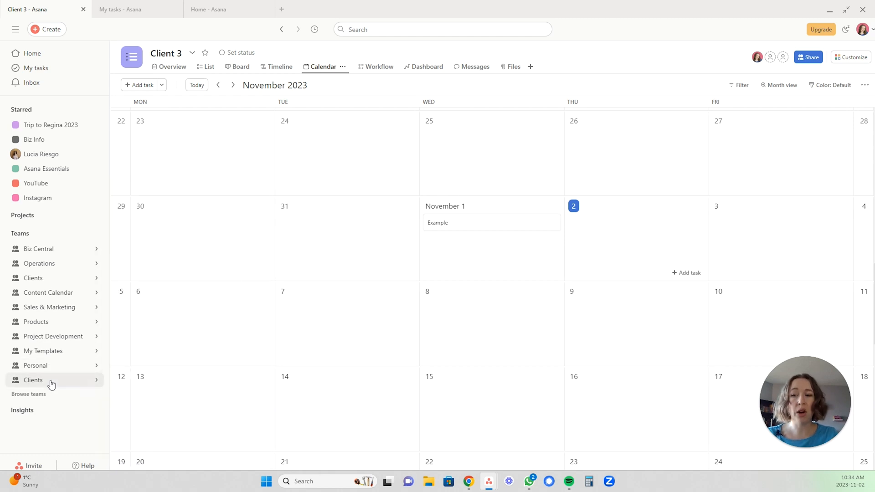
Show the Clients team's combined November 2023 calendar of color-coded client tasks
left_click(33, 381)
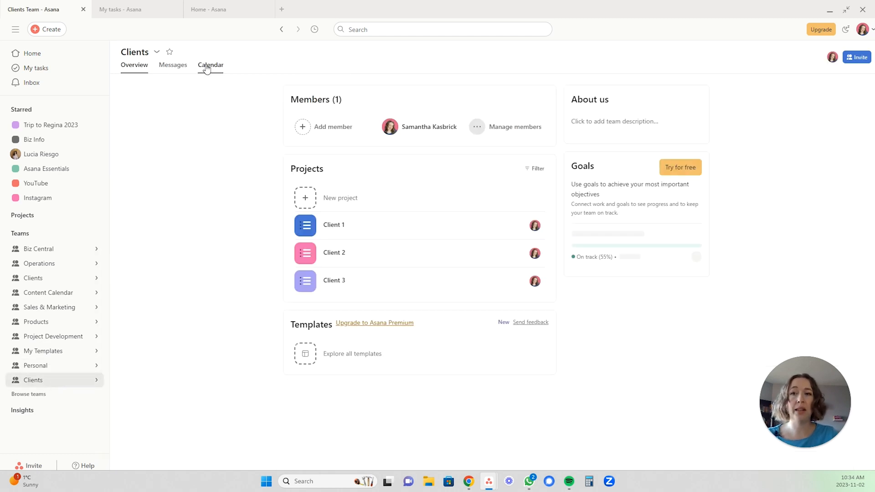
left_click(210, 64)
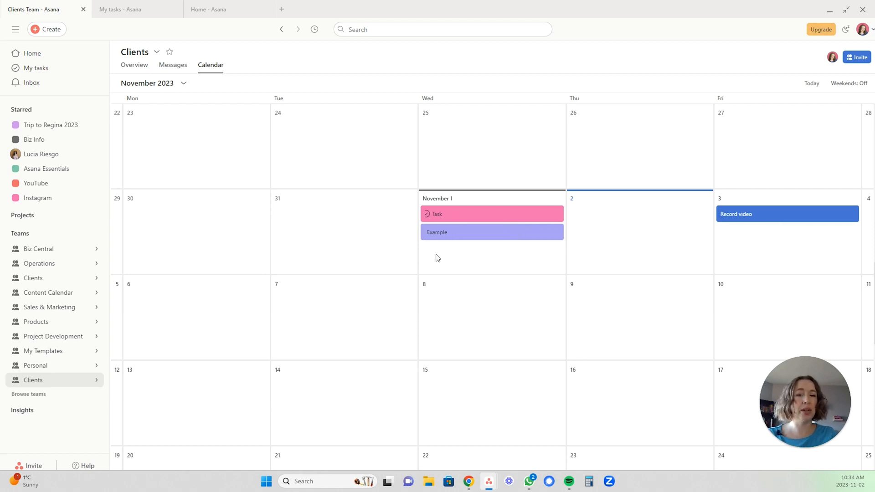
mouse_move(421, 276)
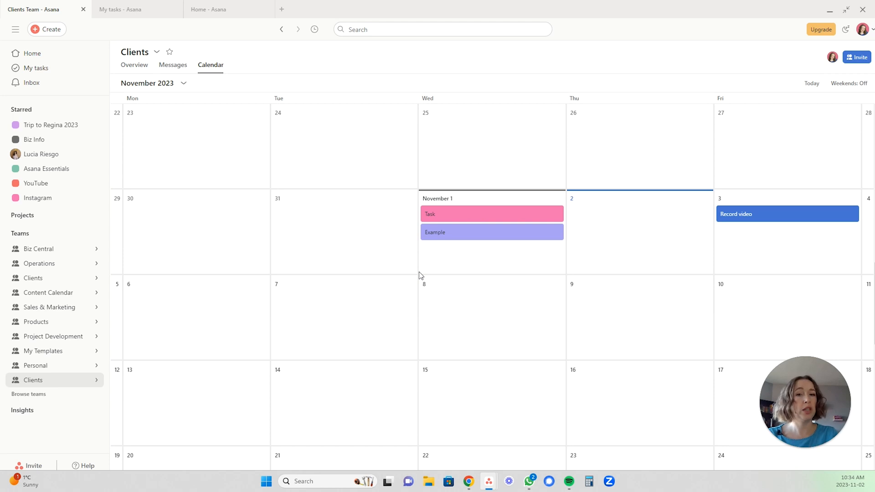